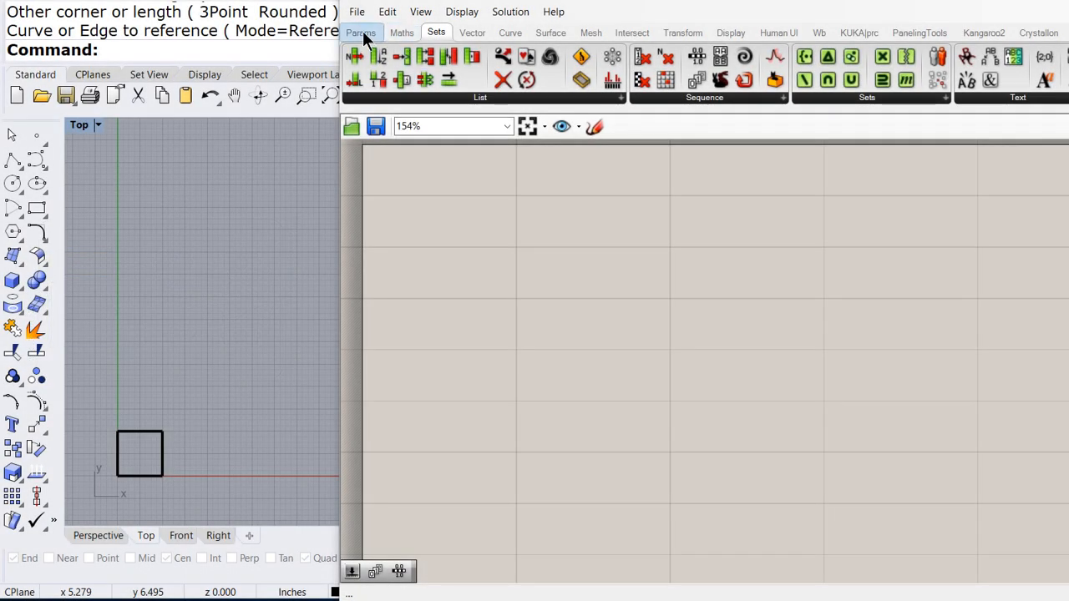
Place a Curve parameter from Params and open its options menu to assign the square
left_click(360, 33)
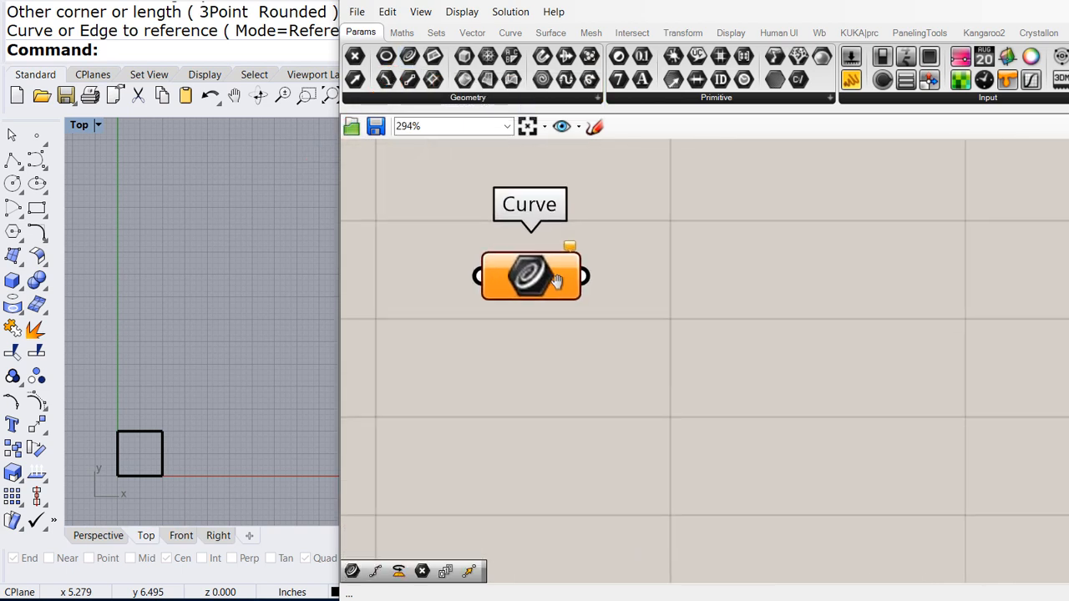
right_click(530, 275)
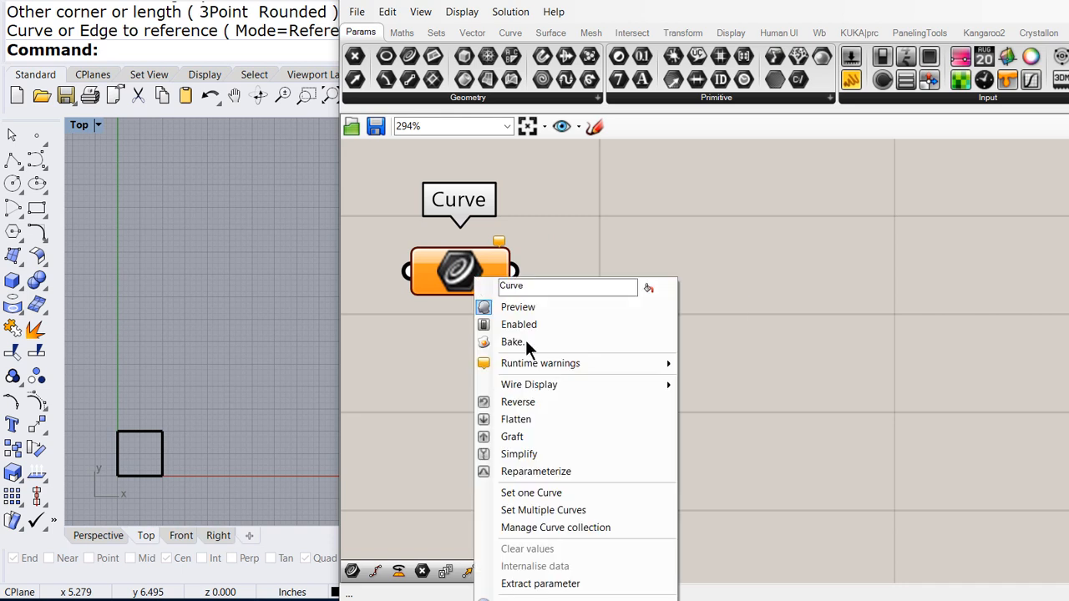
mouse_move(531, 493)
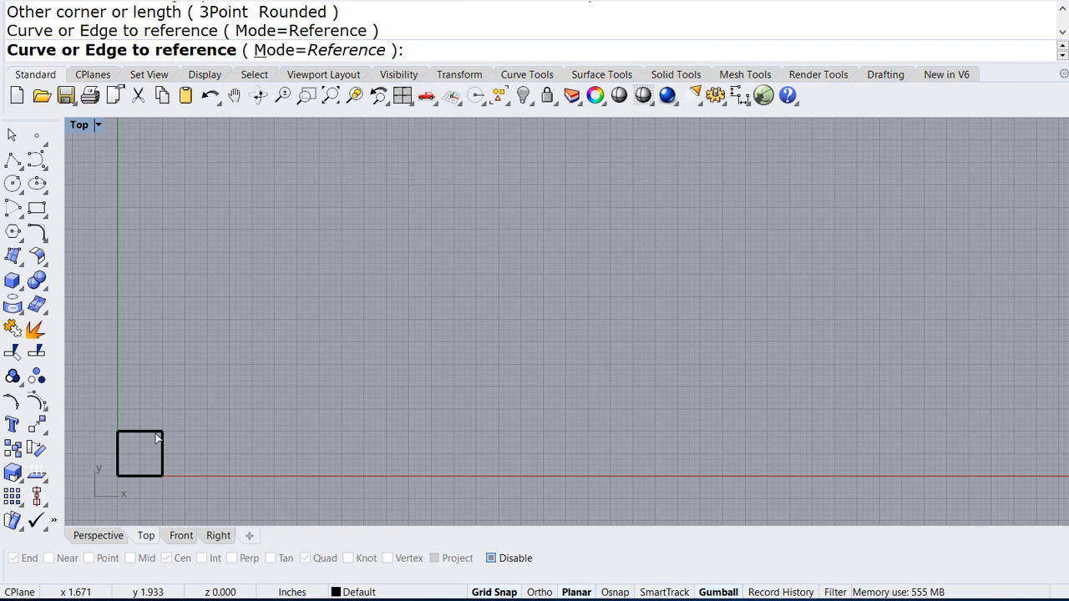
mouse_move(167, 67)
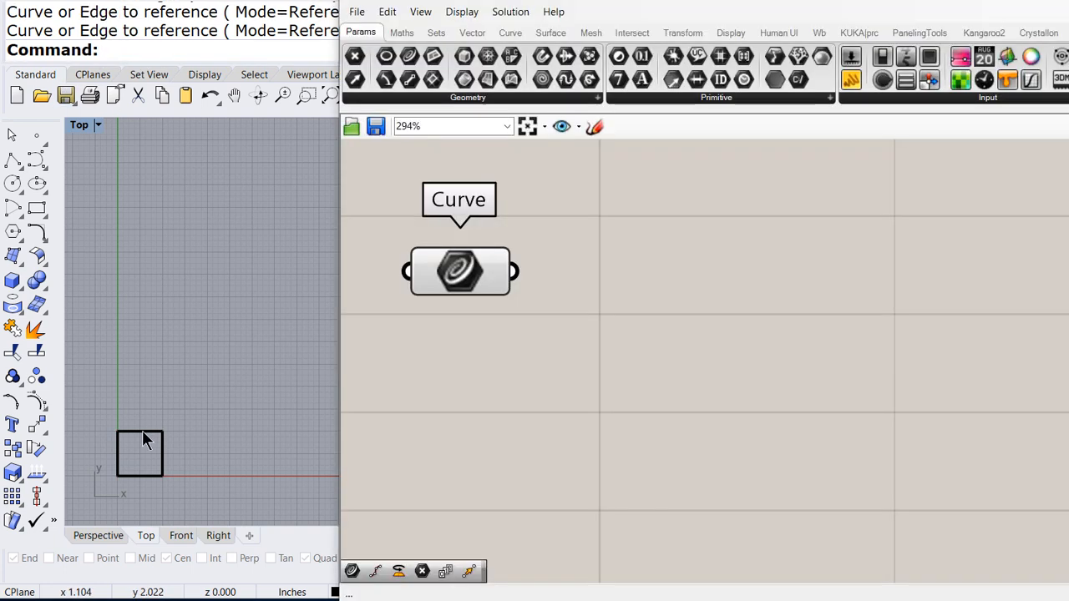
mouse_move(451, 294)
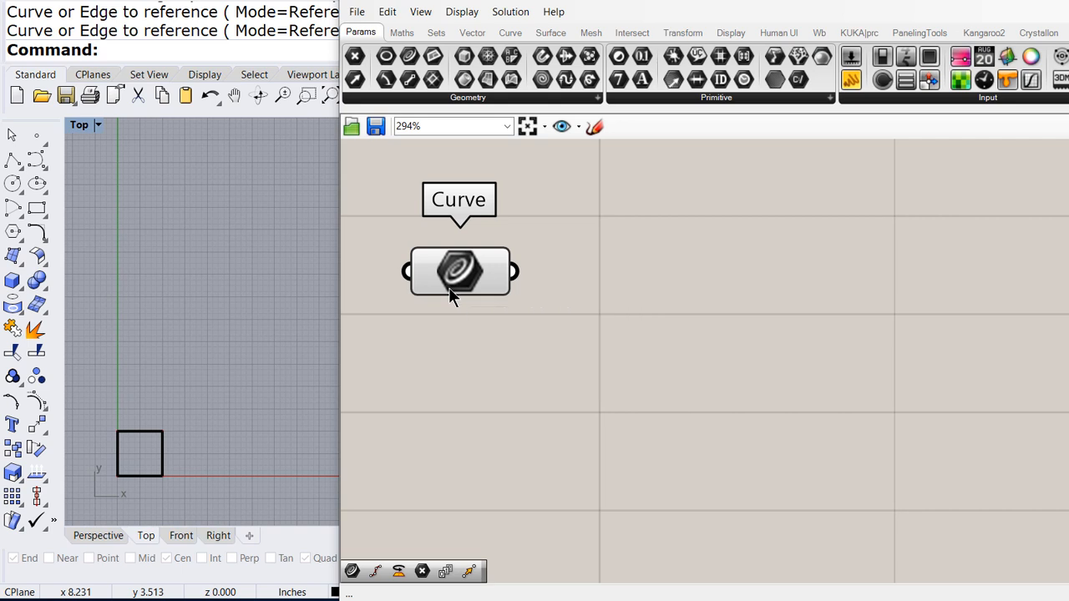
mouse_move(201, 417)
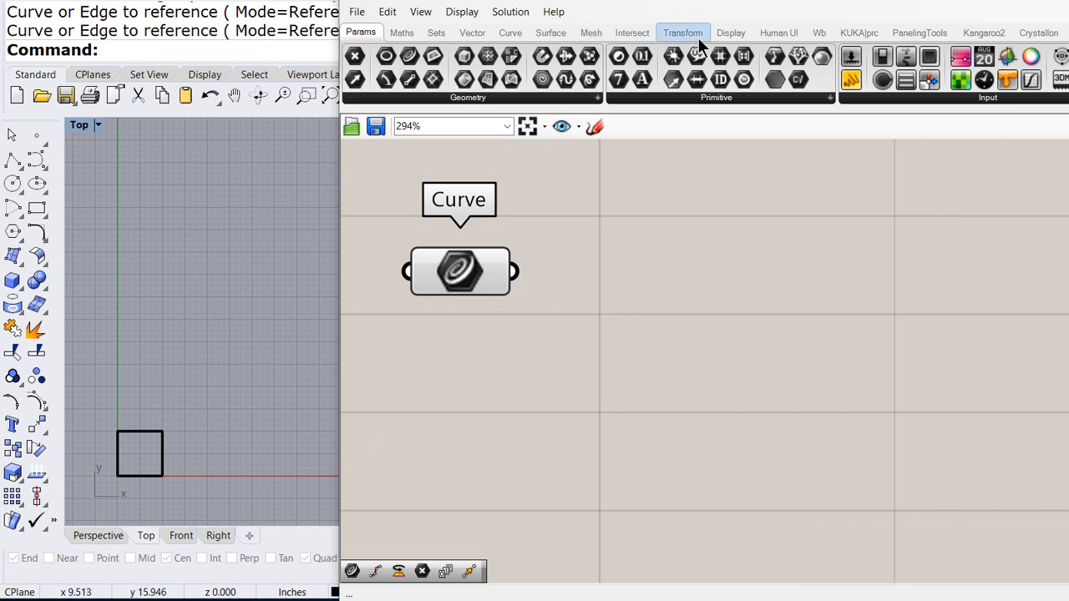
Add a Move component fed by the square curve, with a Unit Y vector as motion
left_click(682, 31)
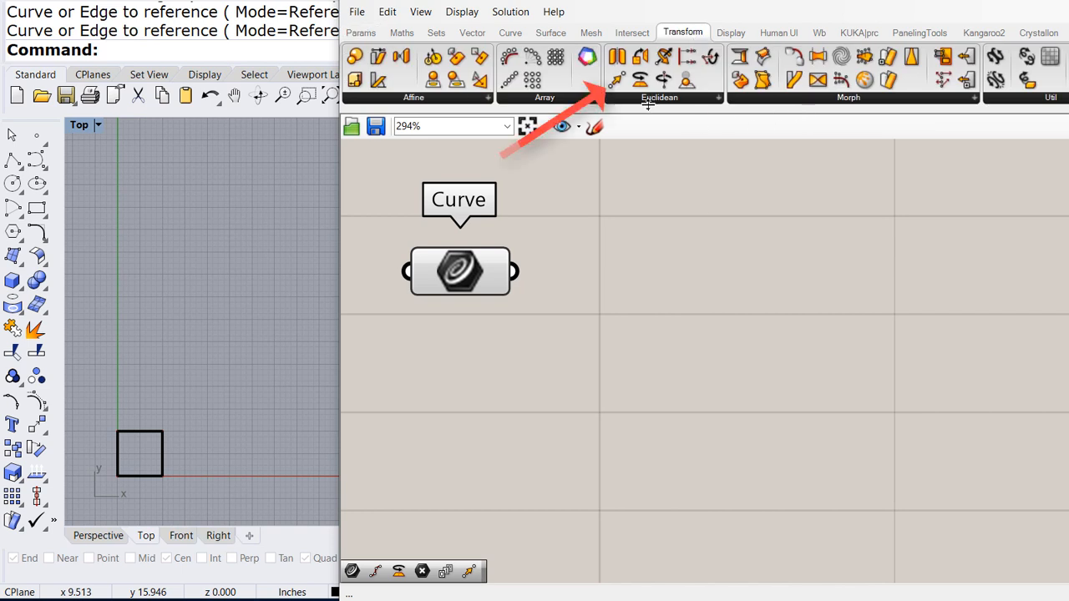
mouse_move(757, 242)
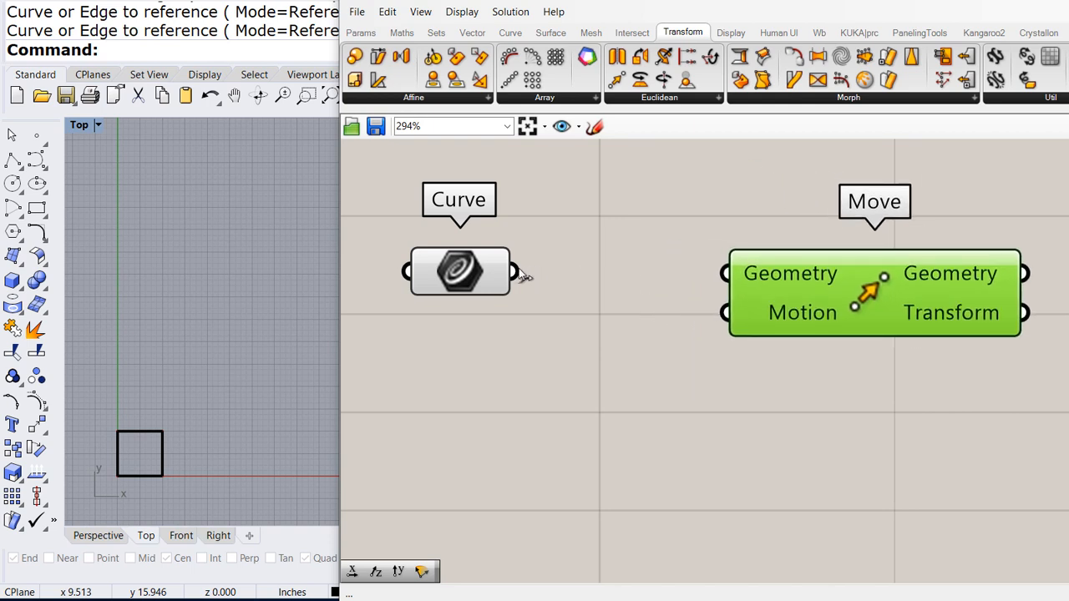
left_click_drag(509, 271, 726, 273)
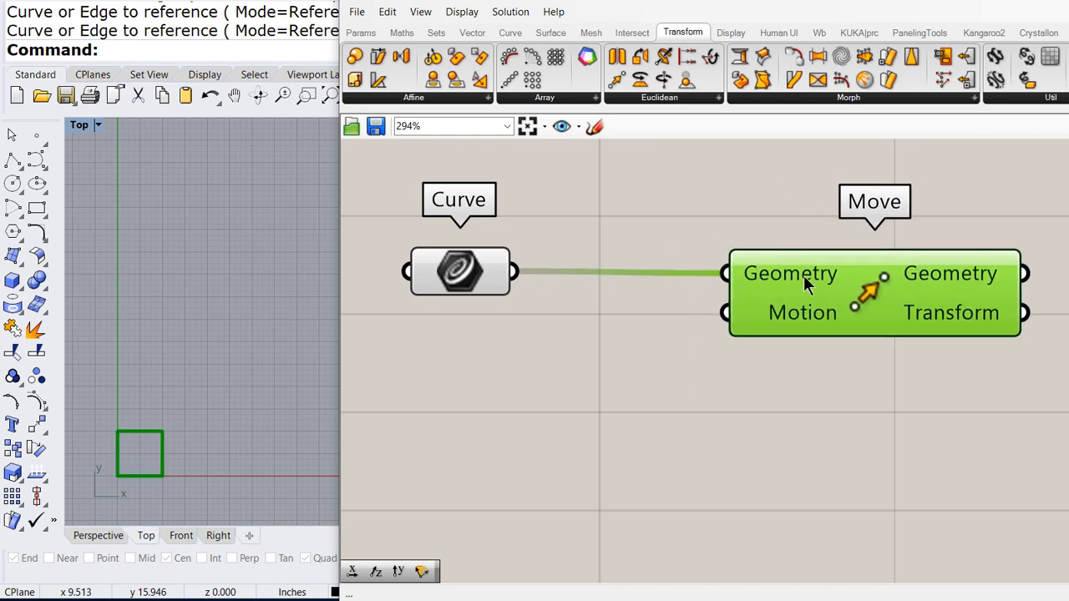
left_click(472, 32)
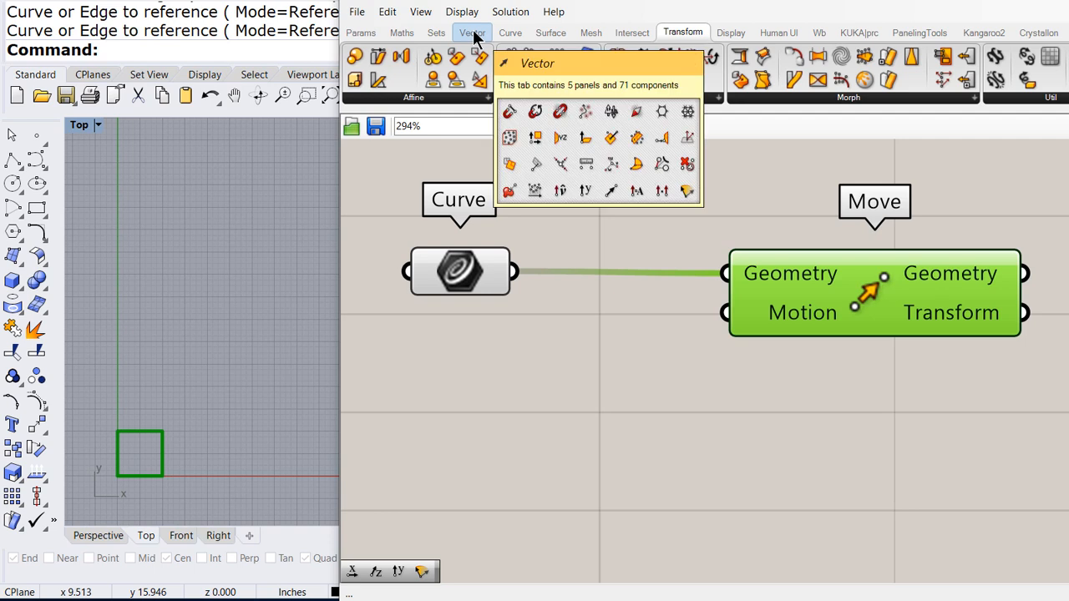
left_click(472, 32)
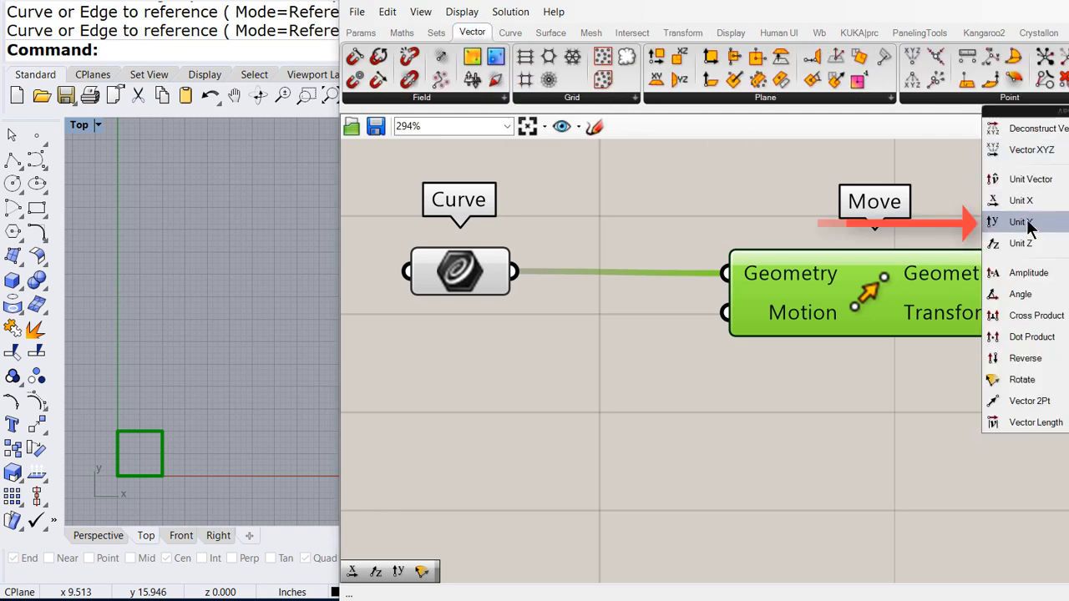
left_click(635, 384)
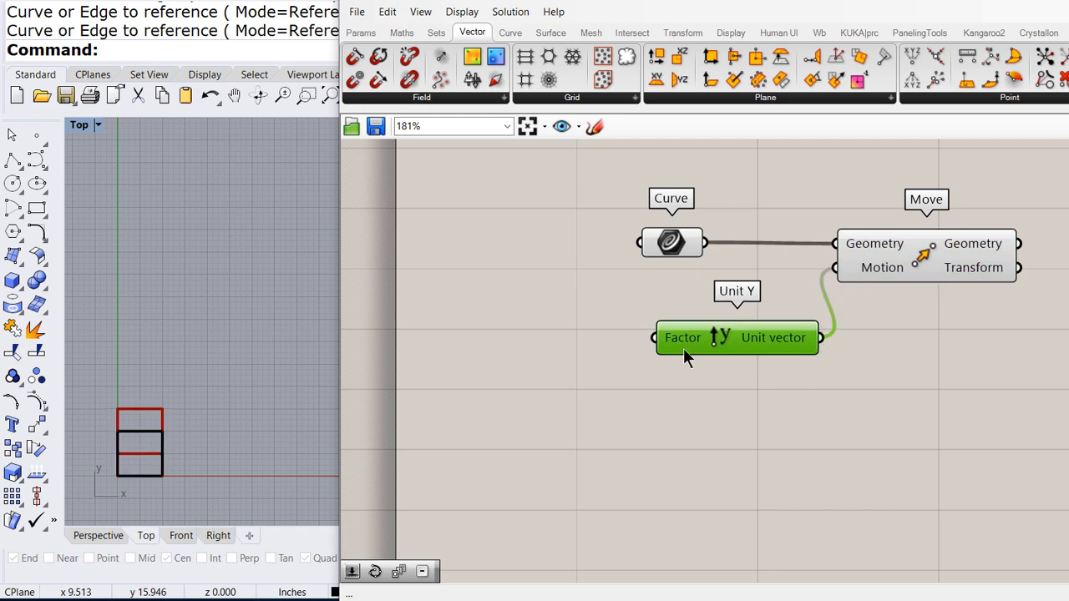
mouse_move(410, 50)
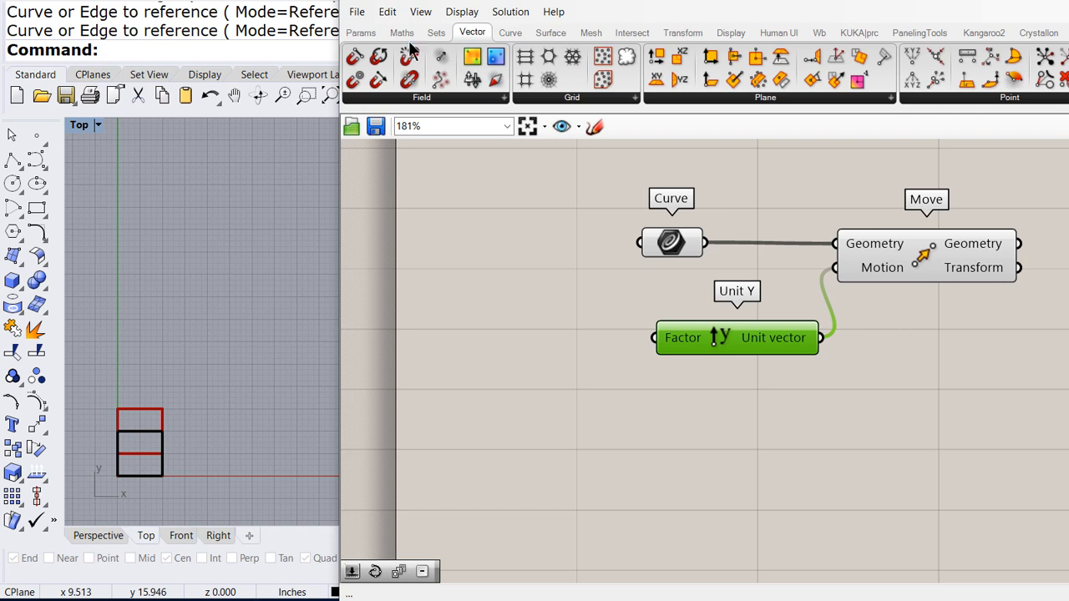
Add a Series component and rearrange the existing components to wire it in
left_click(435, 33)
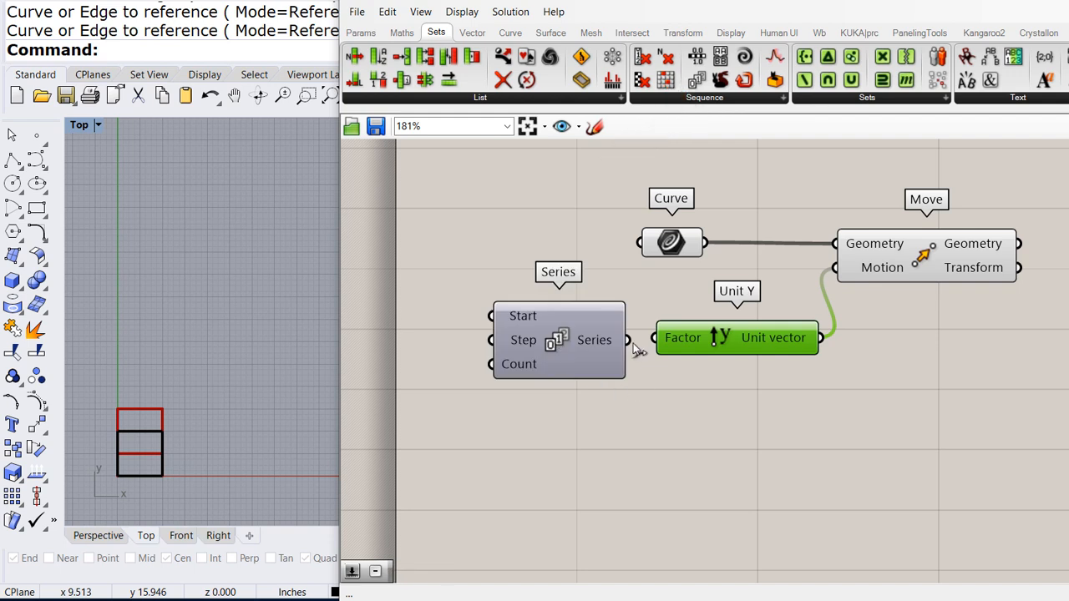
left_click_drag(539, 234, 974, 426)
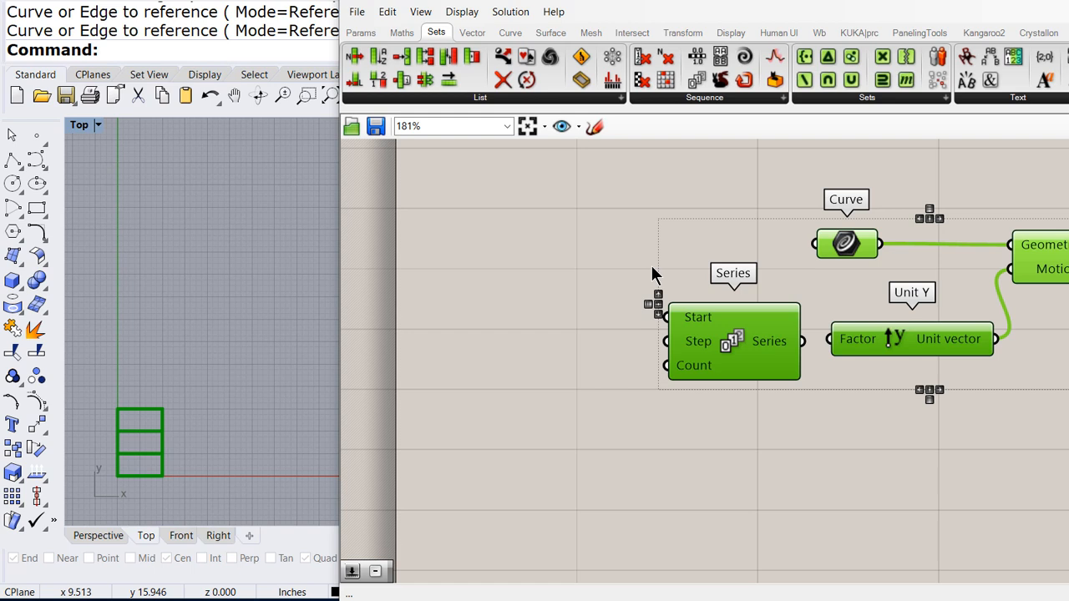
left_click(568, 350)
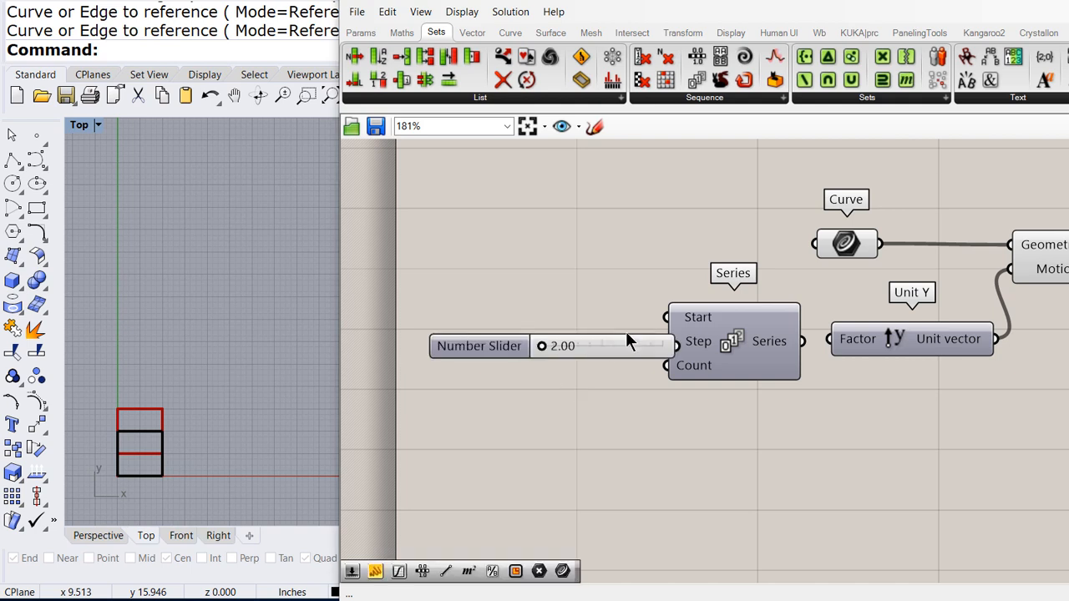
left_click(479, 345)
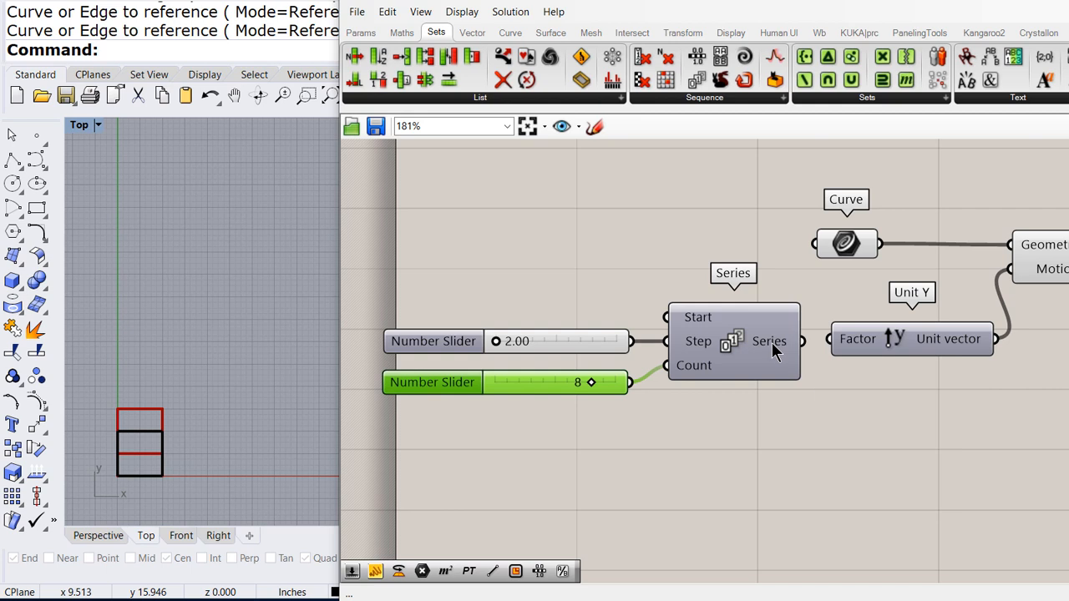
mouse_move(799, 349)
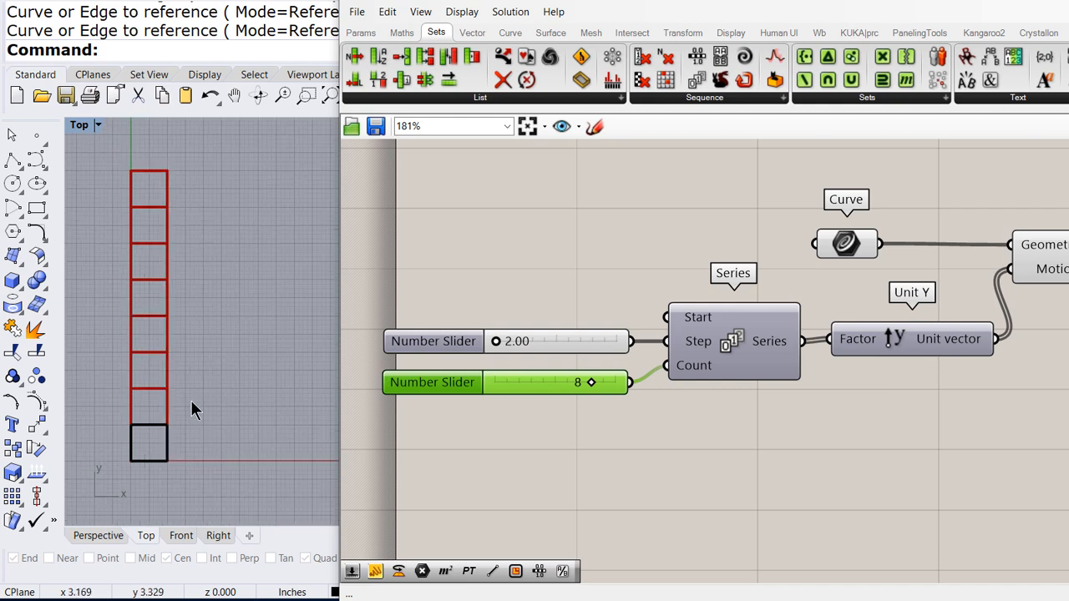
Drag the Series step slider to widen the spacing between the square copies
left_click_drag(496, 340, 507, 340)
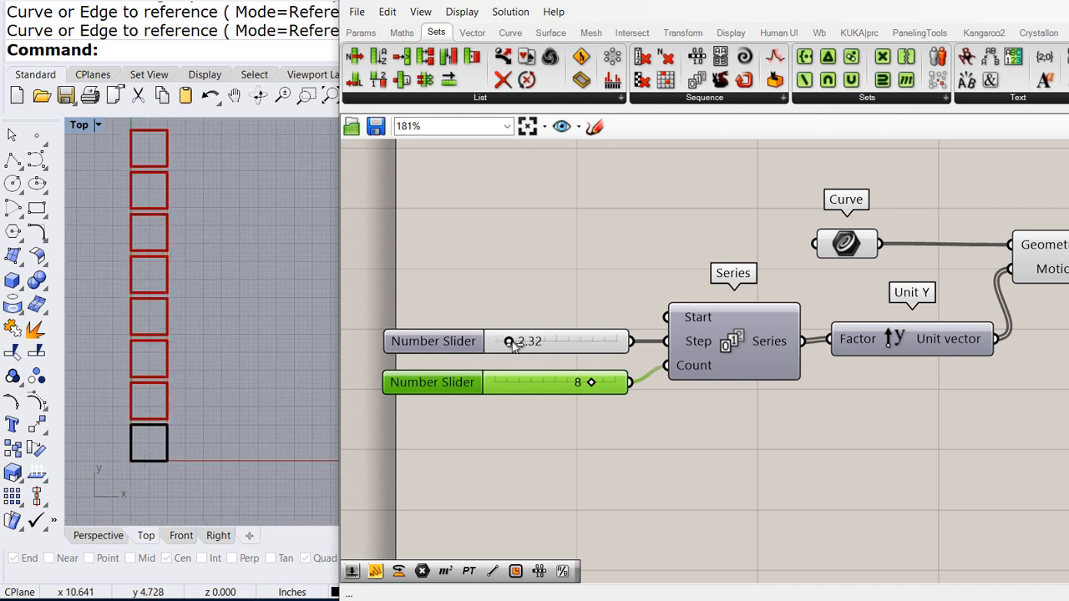
left_click_drag(508, 340, 522, 340)
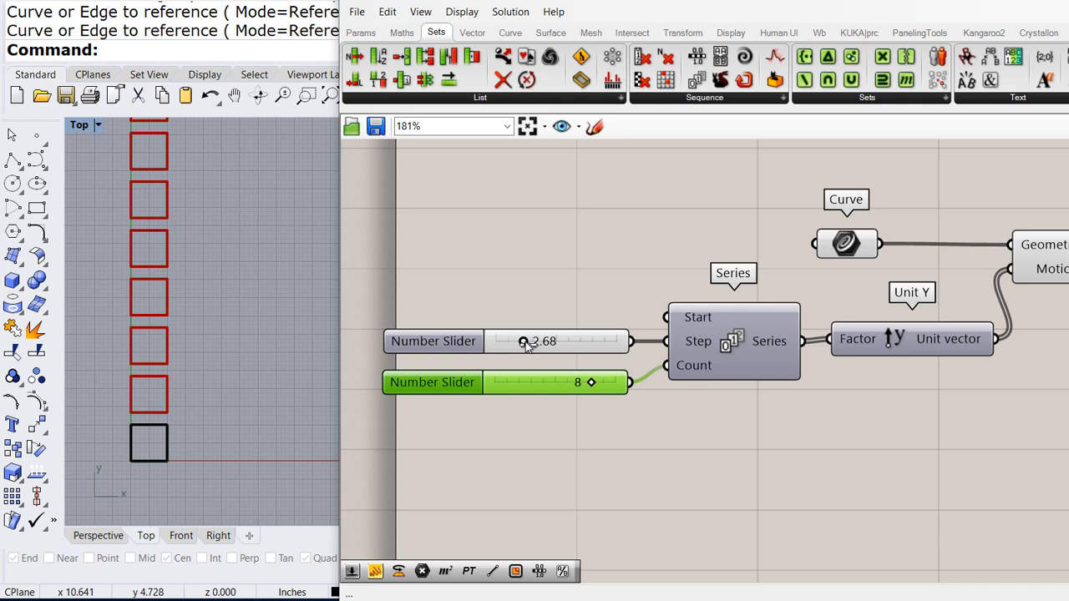
left_click_drag(519, 341, 534, 341)
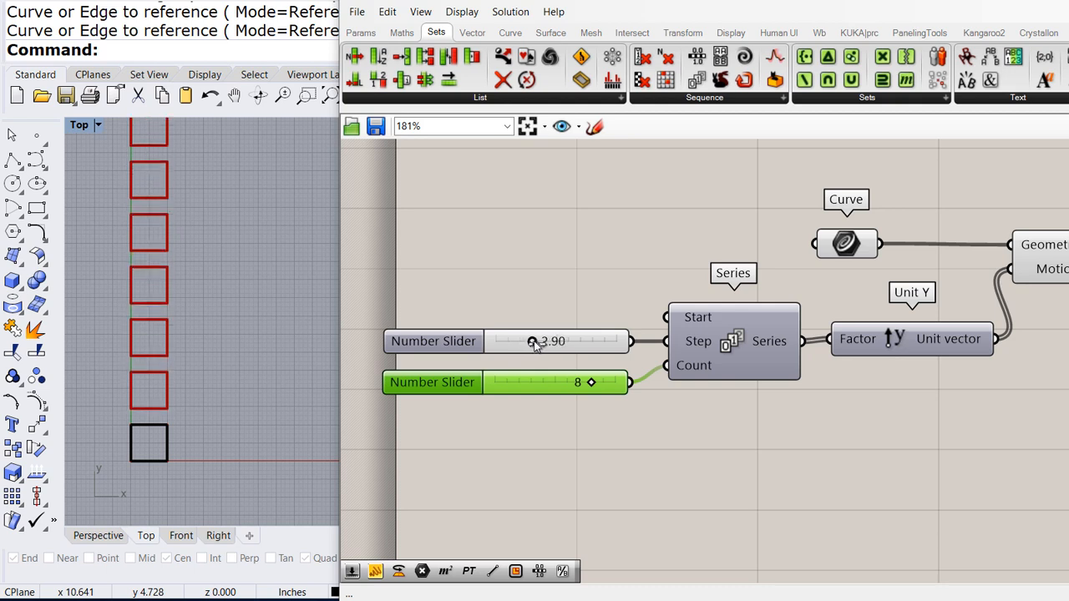
left_click_drag(533, 341, 539, 340)
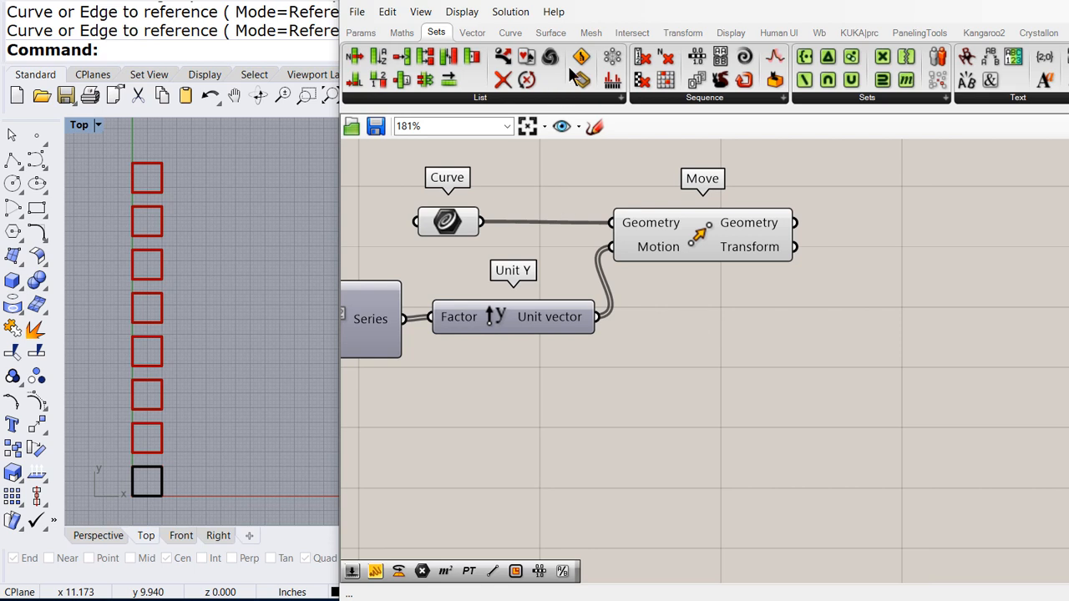
Add Area and Rotate components, rotating about each square's centroid with the angle in degrees
left_click(550, 33)
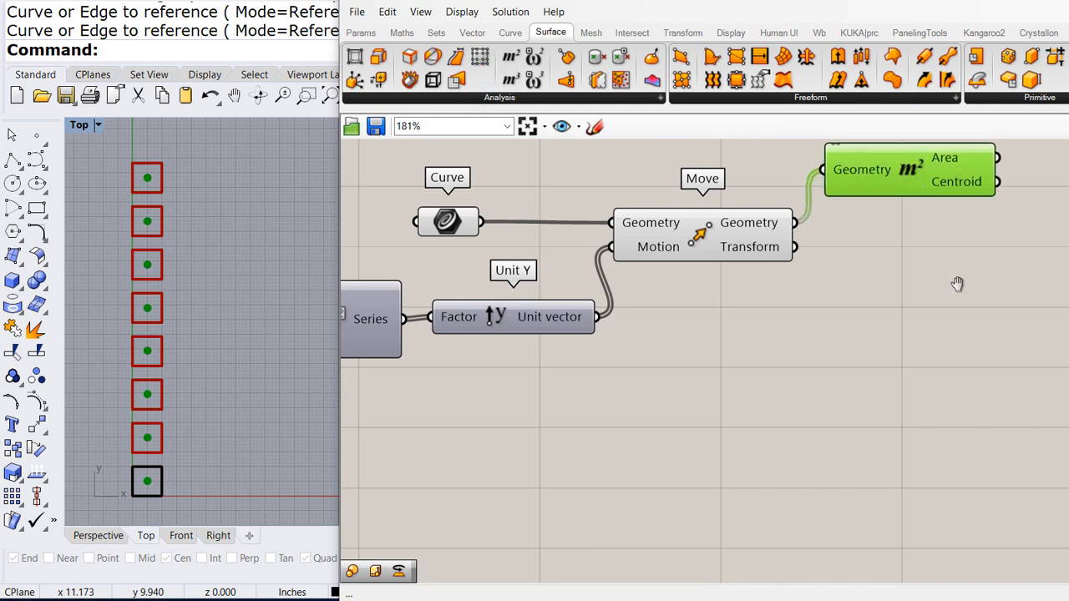
scroll("down", 3)
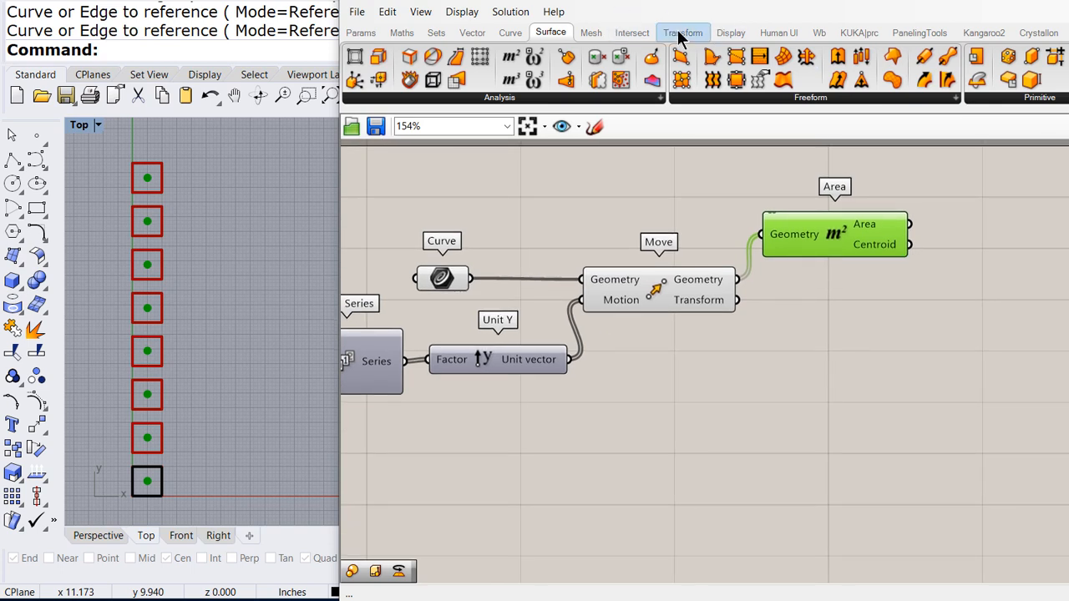
left_click(682, 32)
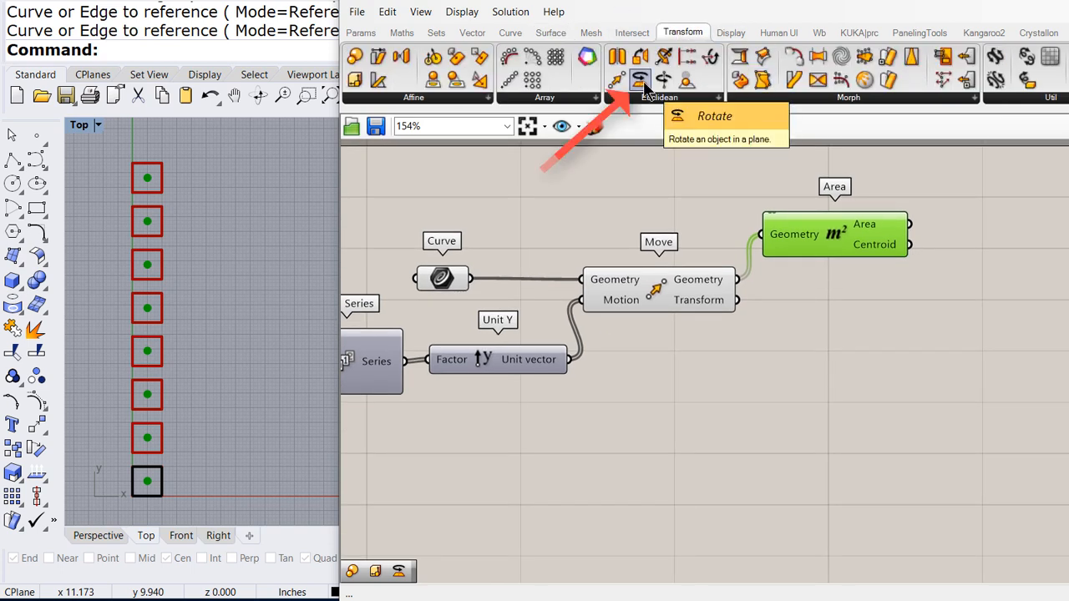
mouse_move(1050, 310)
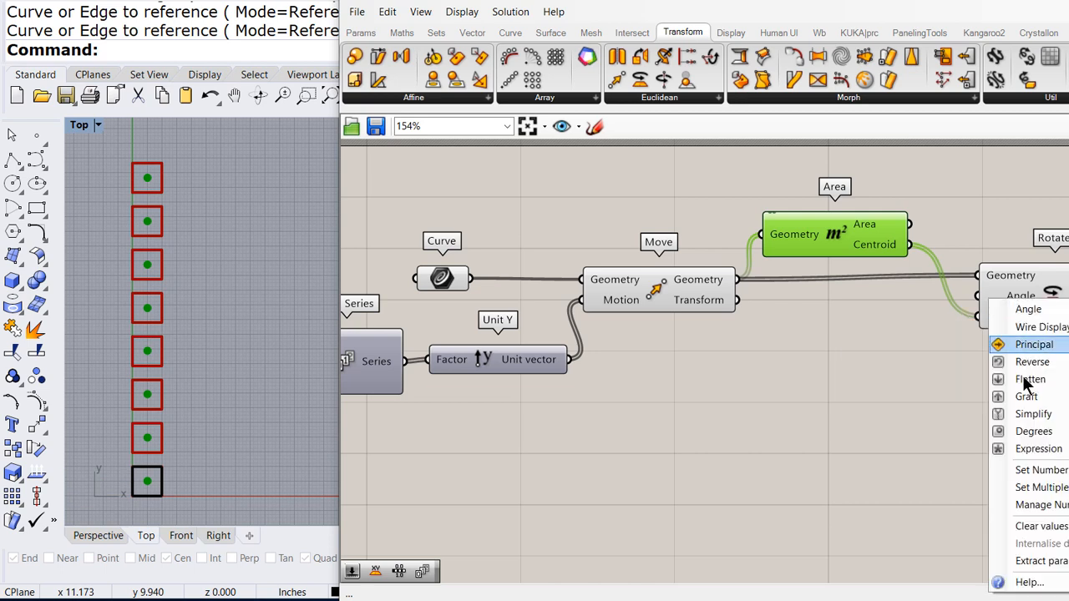
mouse_move(1033, 431)
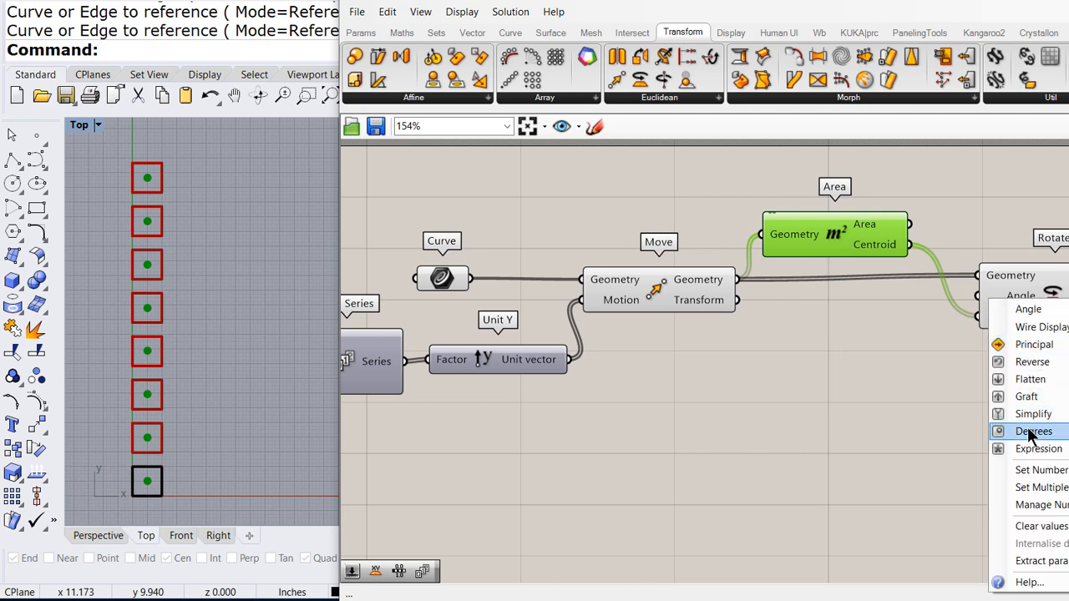
left_click(1033, 431)
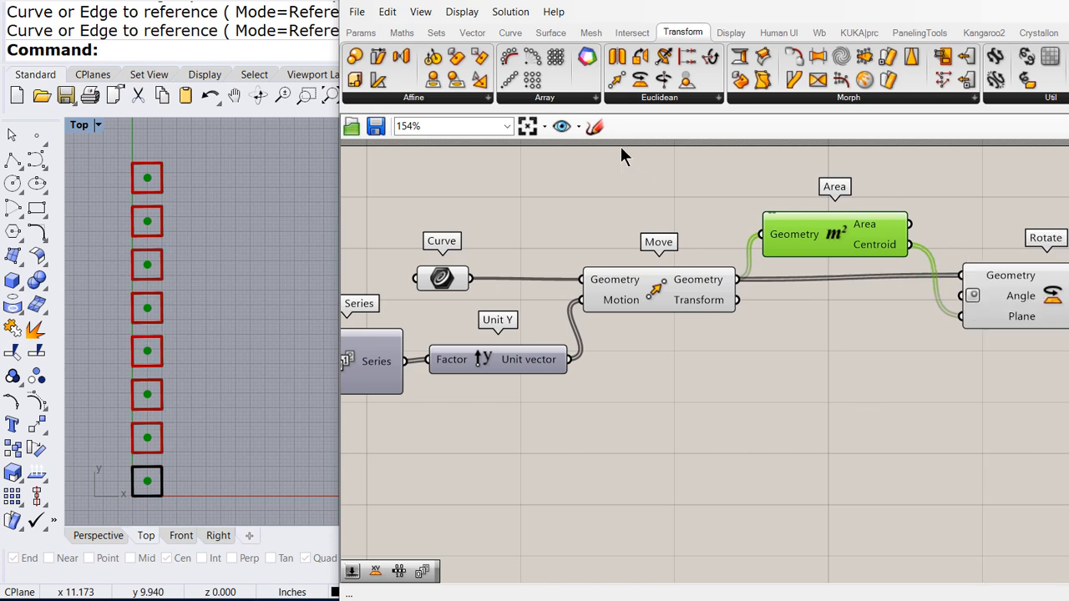
Add a Range with a domain slider set to 90 and an 'x' expression on Steps
left_click(435, 33)
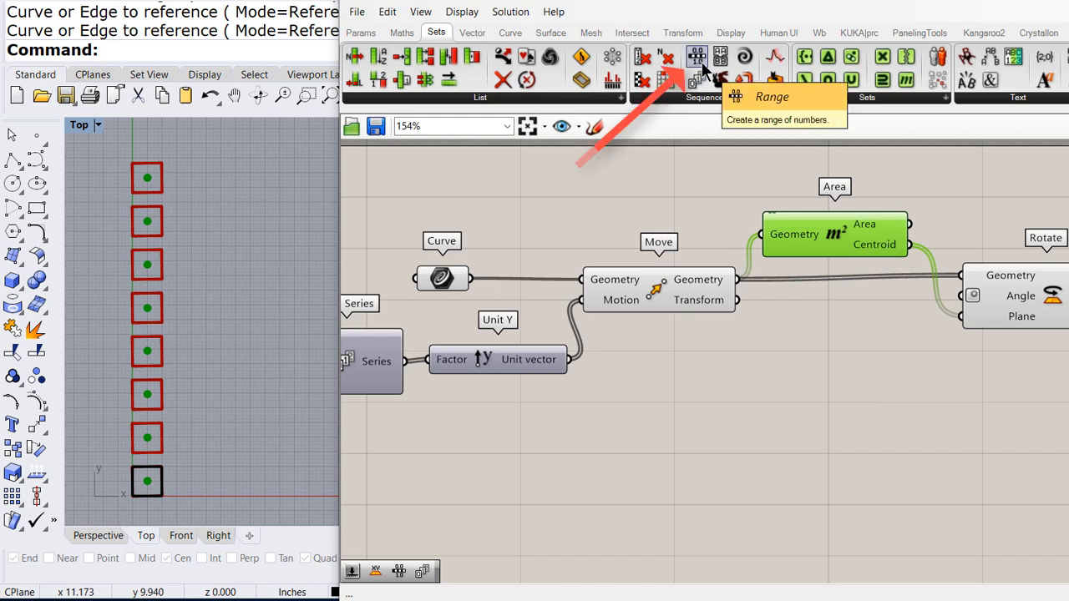
mouse_move(874, 459)
type("0<")
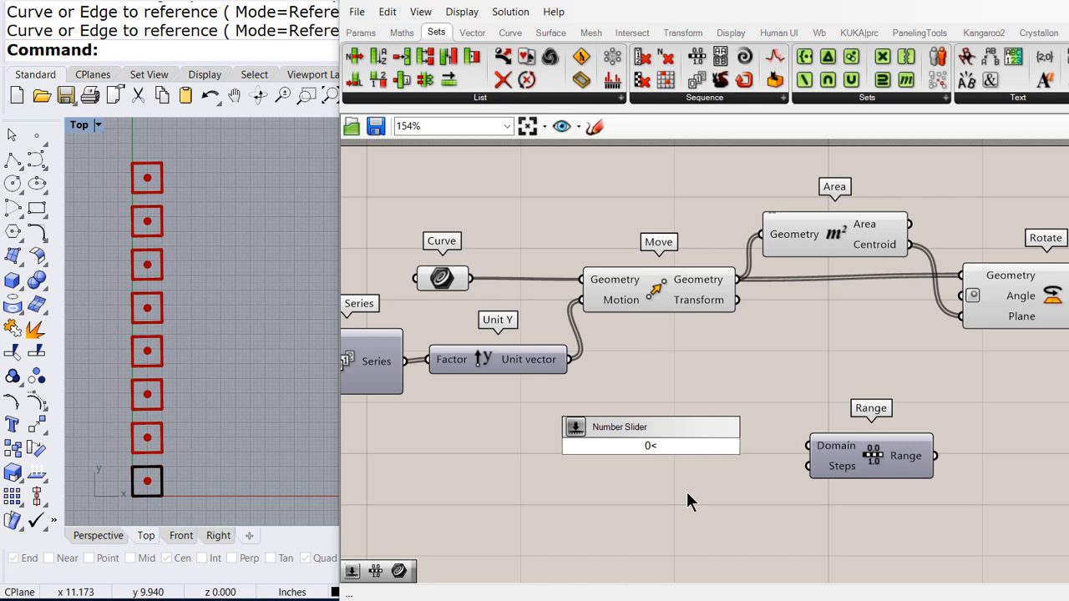
type("90")
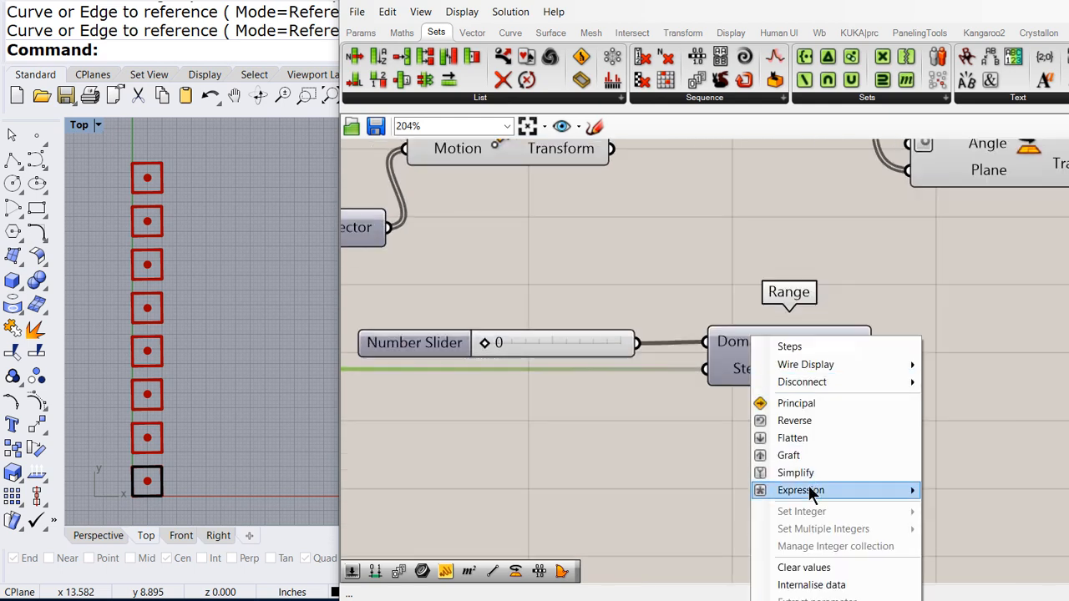
left_click(800, 490)
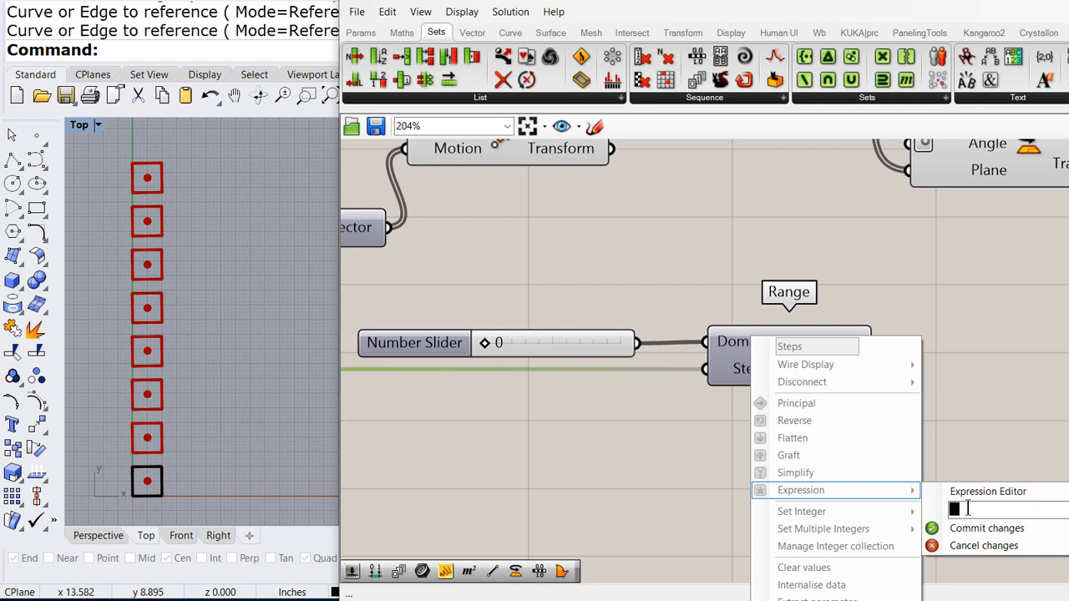
type("x")
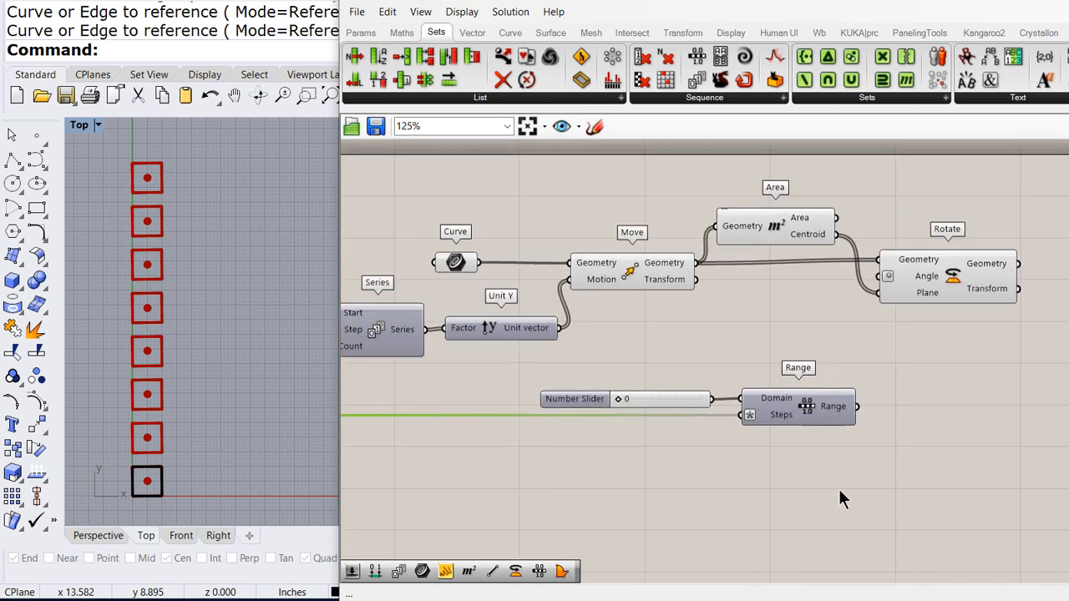
Wire Range into the Rotate angle, drag the domain slider to 90, and deselect
left_click_drag(852, 409, 877, 305)
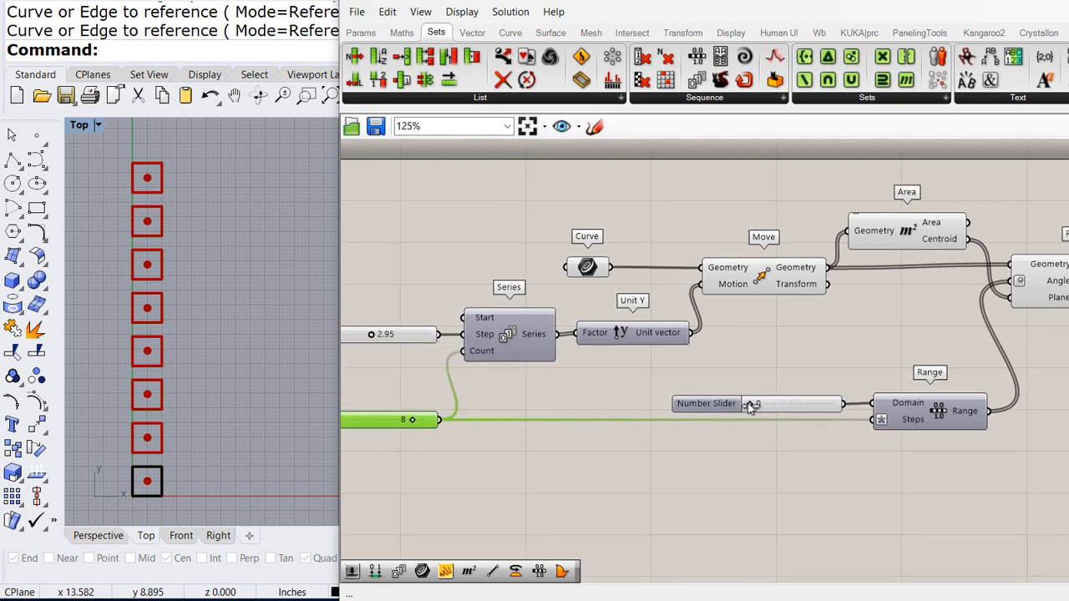
left_click_drag(752, 403, 772, 403)
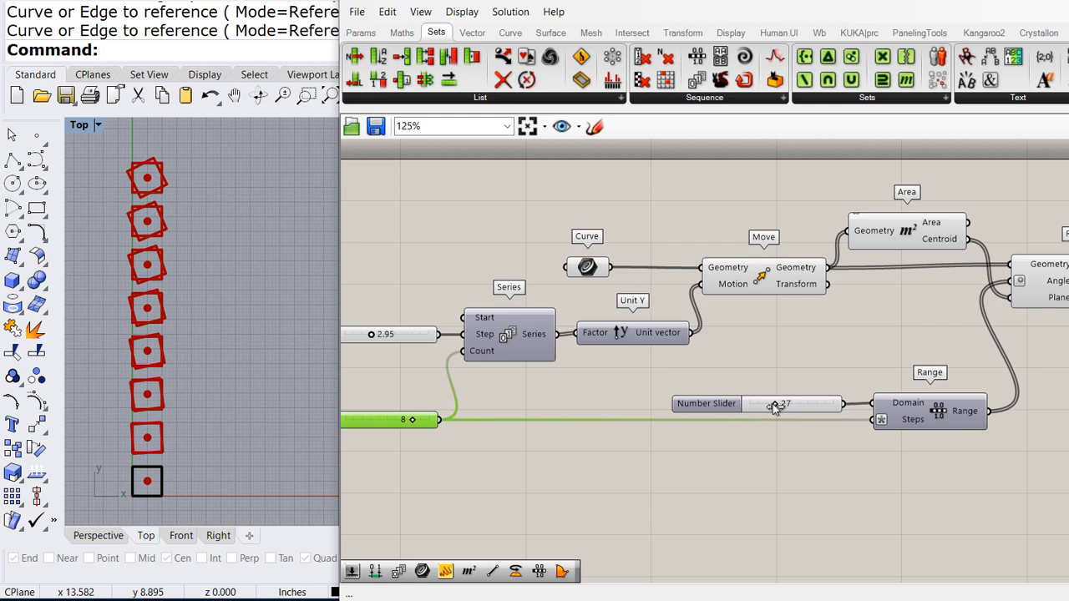
left_click_drag(777, 403, 789, 403)
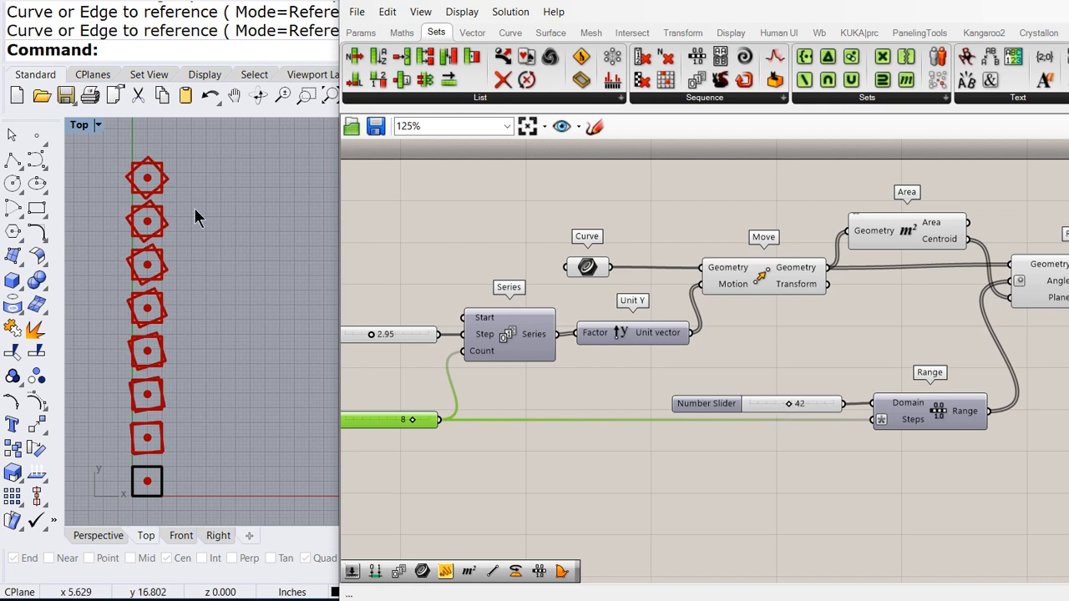
mouse_move(654, 252)
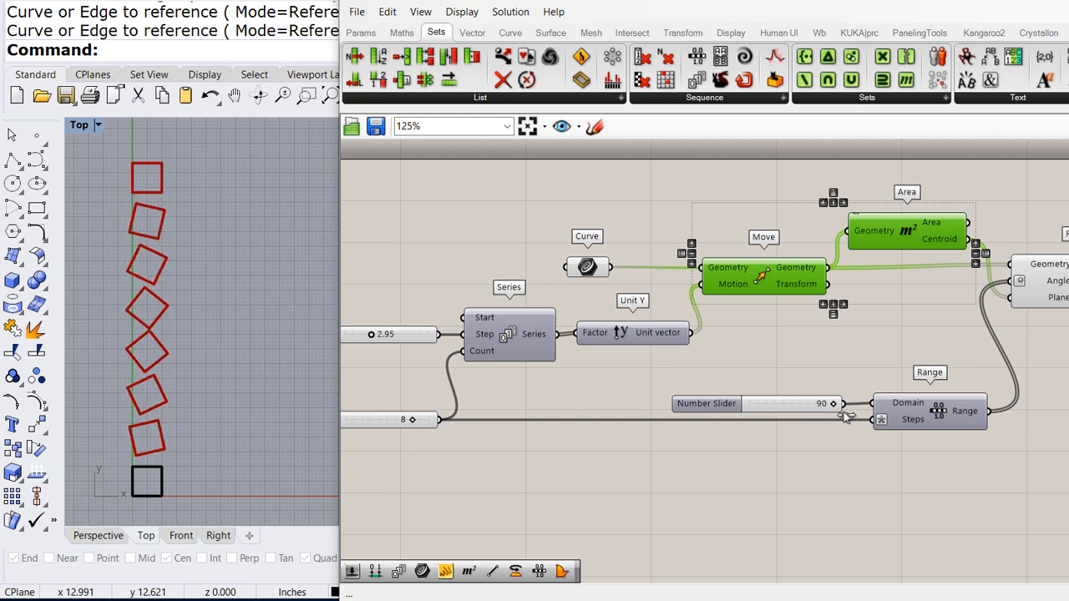
mouse_move(263, 334)
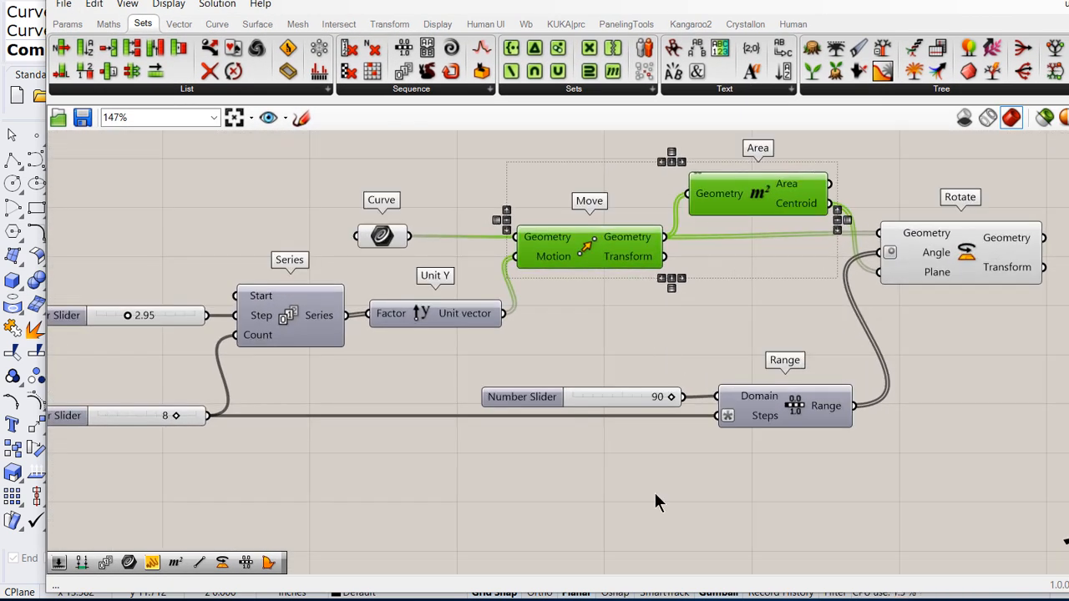
left_click(668, 501)
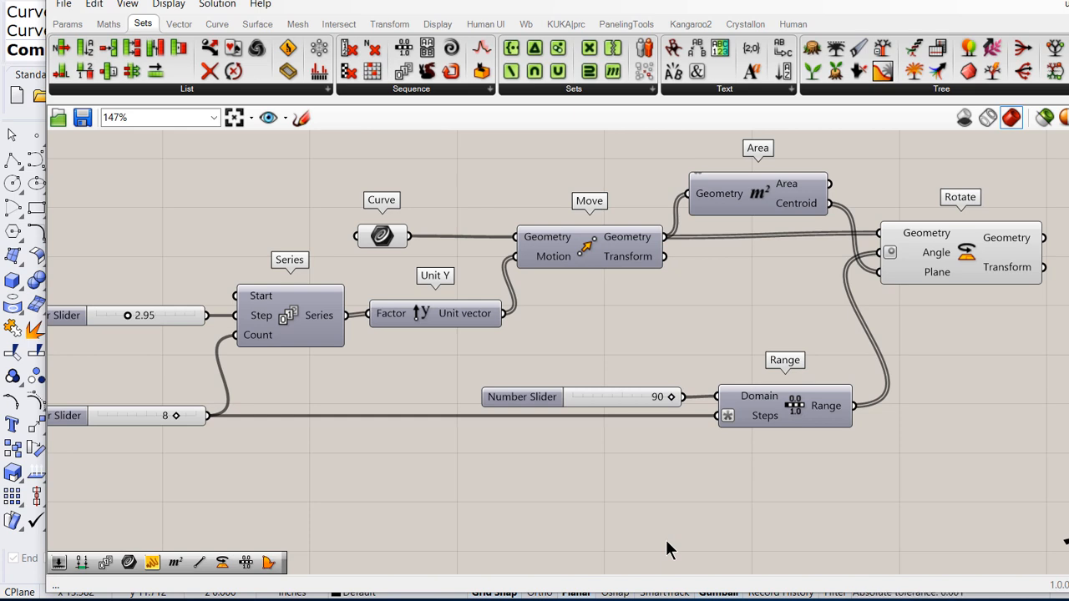